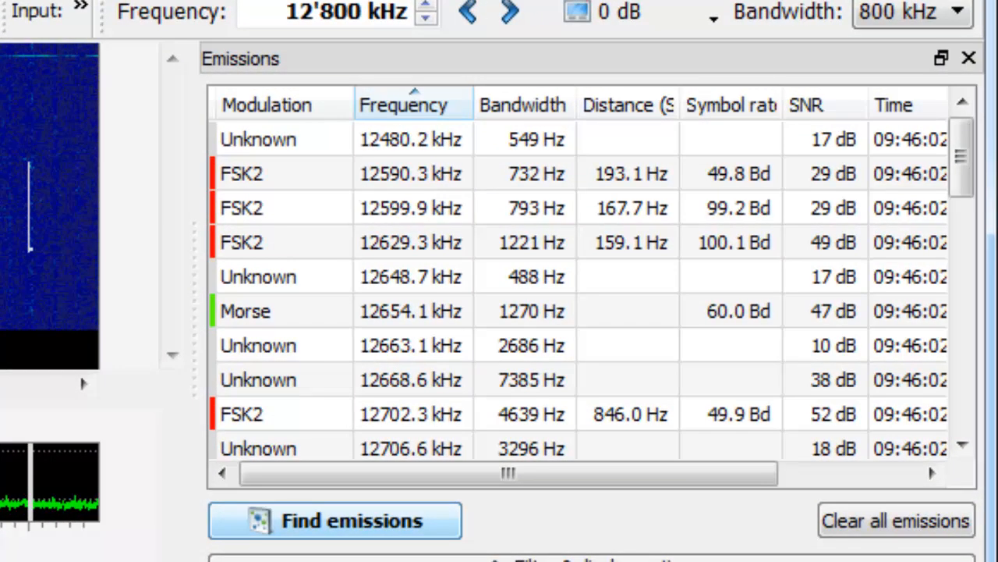
Close the Emissions panel so only the waterfall and spectrum of 12600–12700 kHz remain
left_click(969, 57)
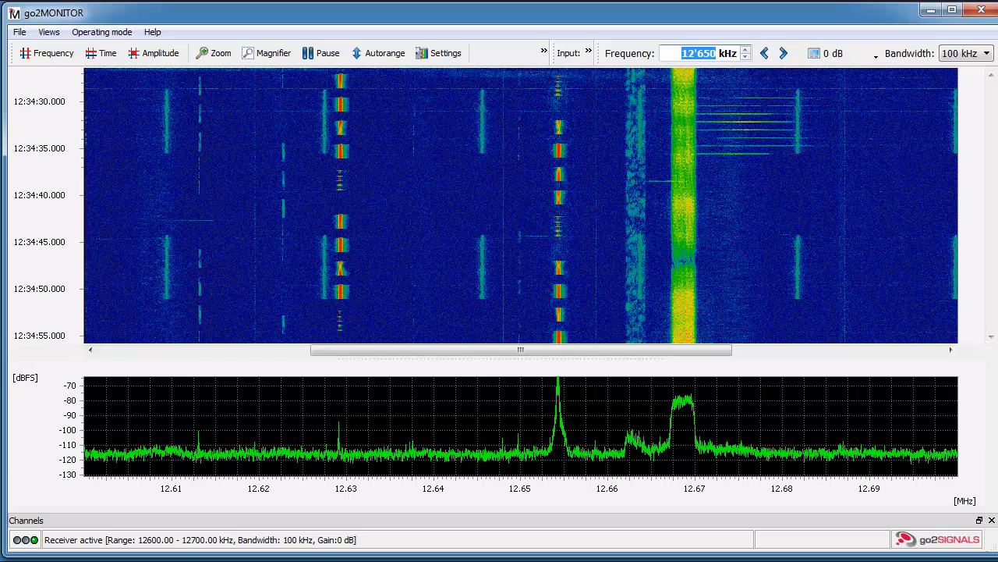
Show the Emissions list via Views and find all emissions in the band, revealing PSK8A at 12668.6 kHz
left_click(48, 31)
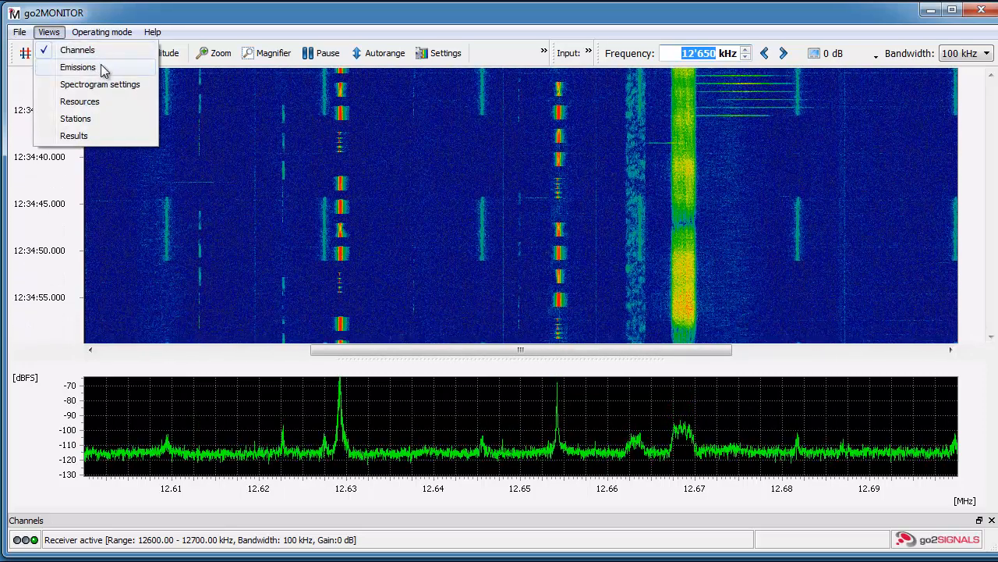
left_click(78, 67)
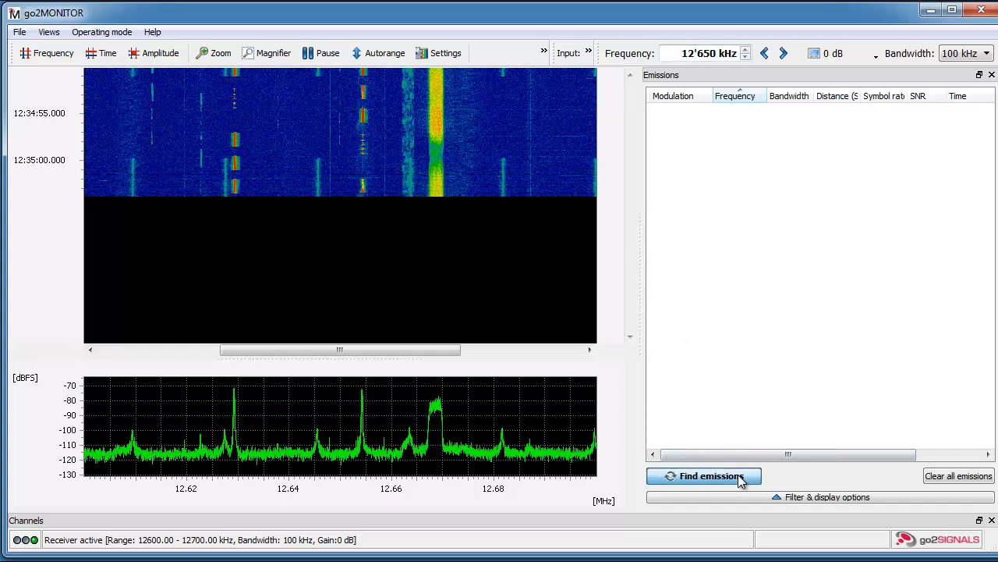
left_click(702, 475)
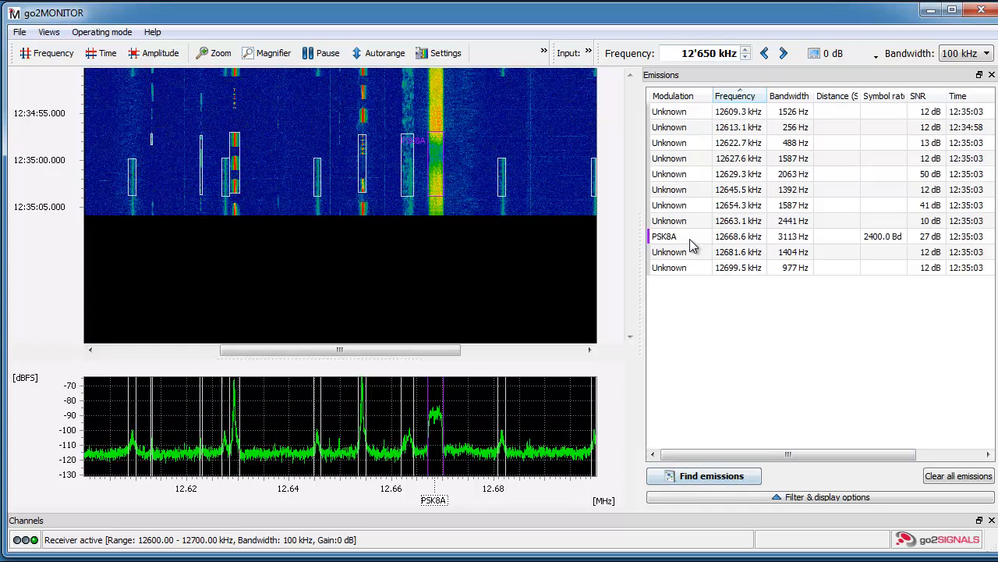
Process the PSK8A emission at 12668.6 kHz with Channel 1
right_click(664, 235)
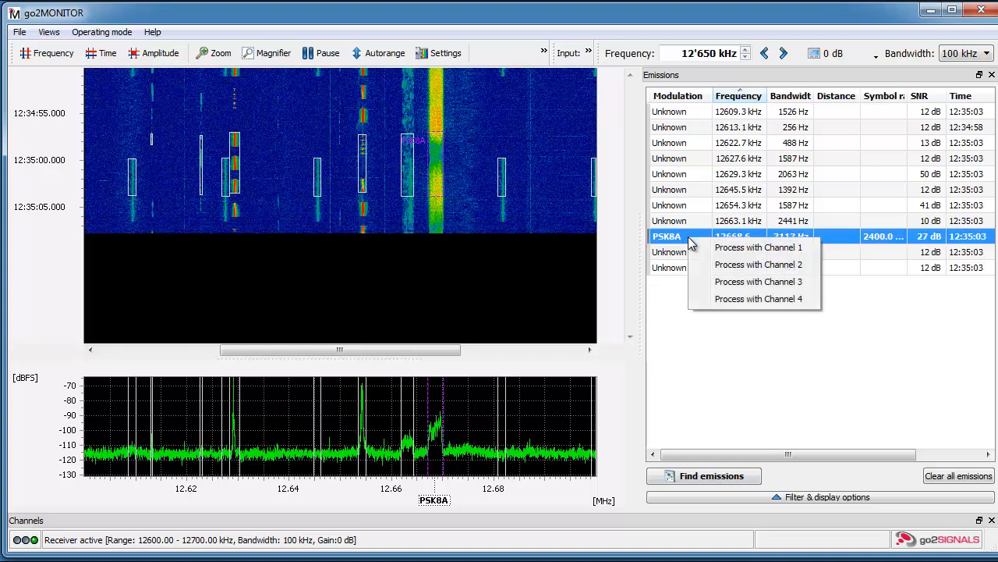
left_click(758, 247)
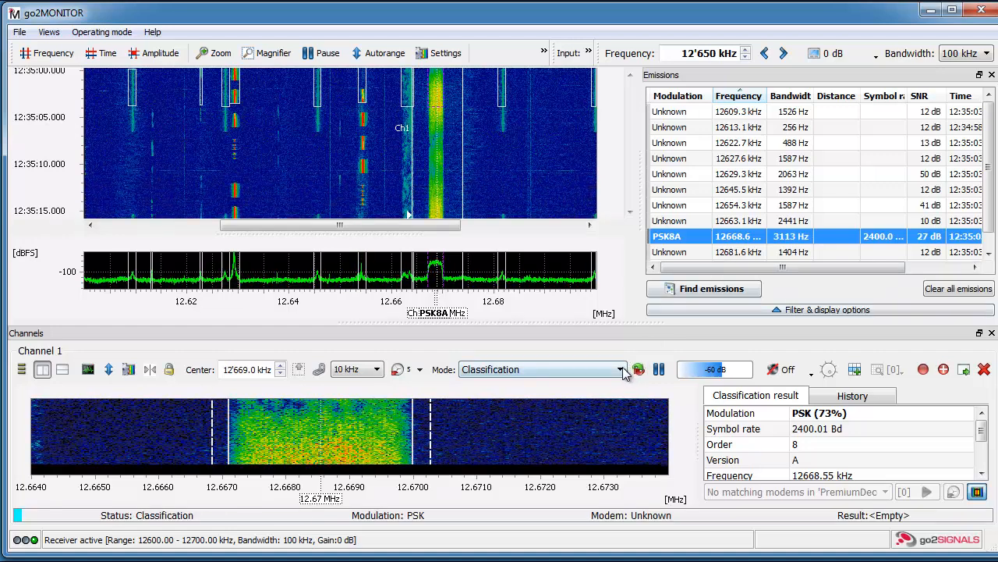
Set Channel 1's mode to Recognition + Decoding and start it
left_click(622, 368)
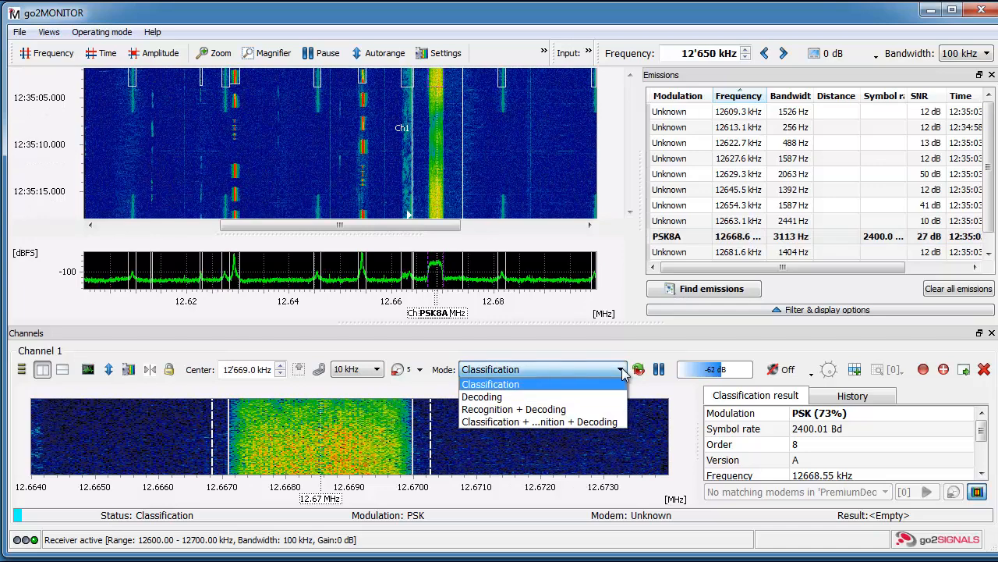
mouse_move(513, 408)
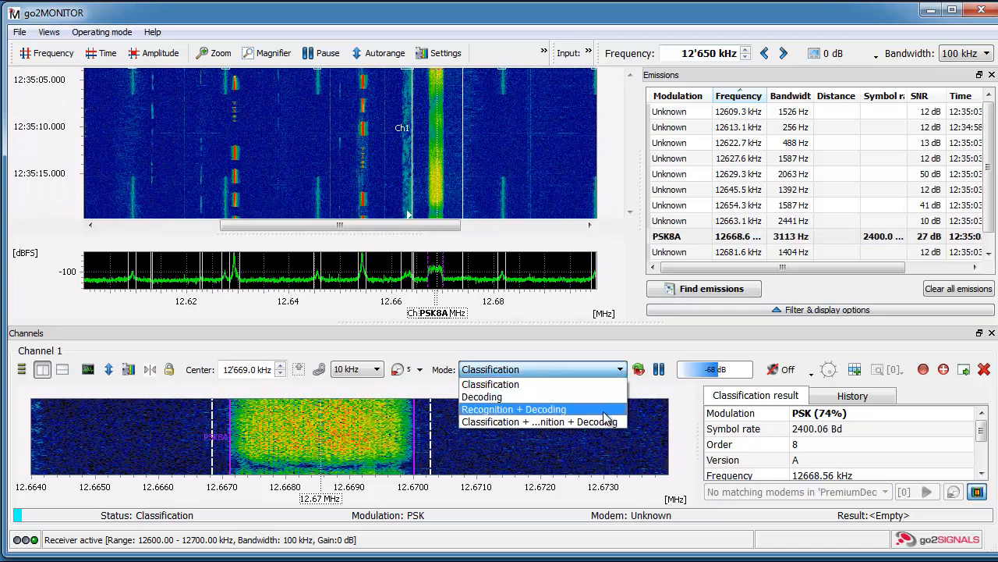
left_click(513, 409)
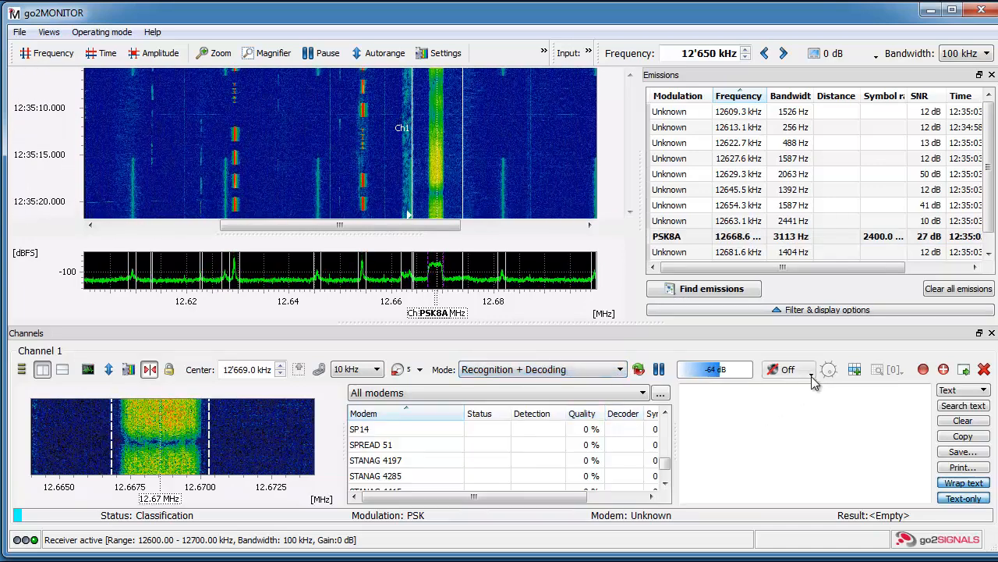
left_click(788, 368)
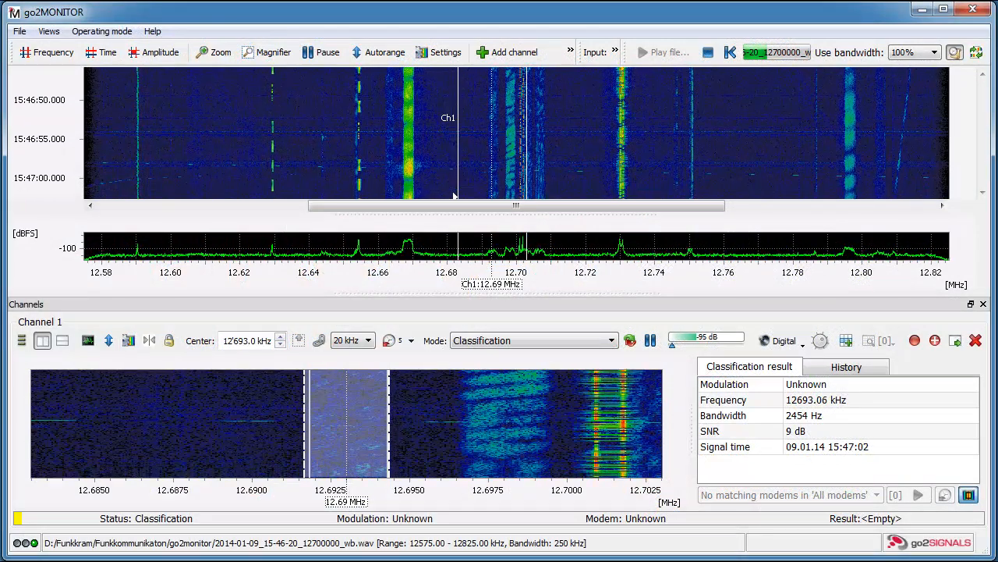
Choose a processing mode for Channel 1 on the 12693.0 kHz signal of the recorded file
left_click(611, 340)
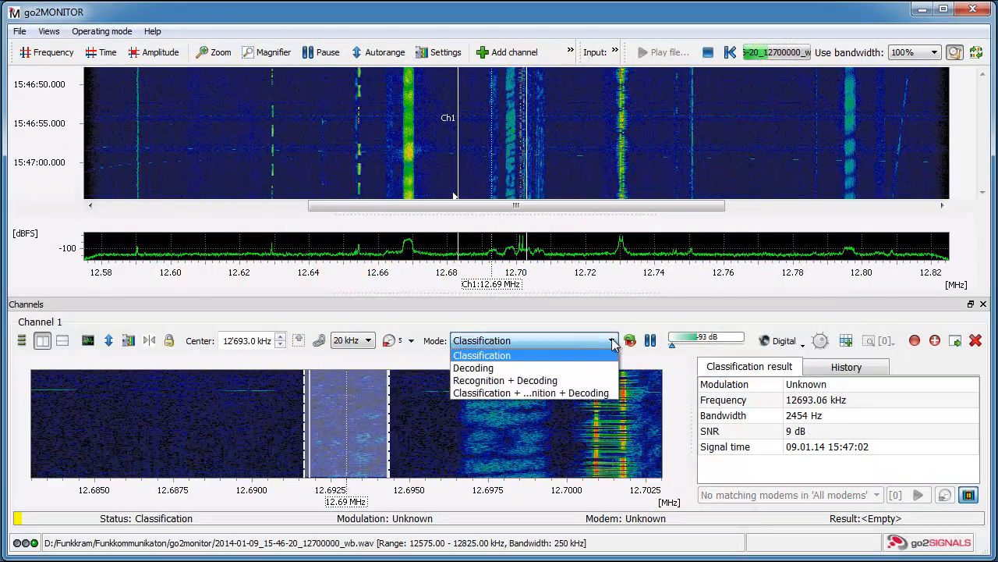
left_click(506, 381)
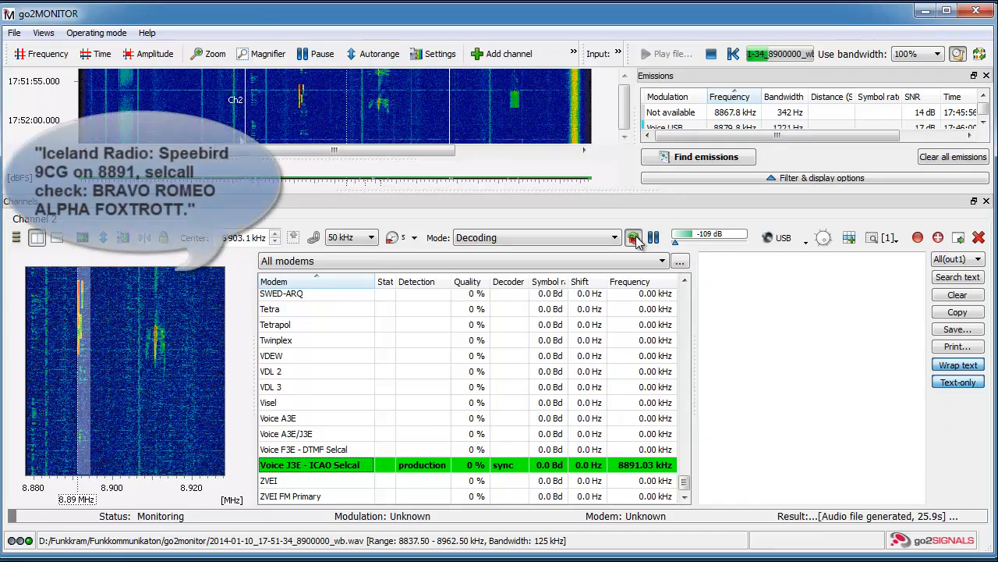
Resume Channel 1 decoding of the recorded ICAO Selcal signal
left_click(634, 237)
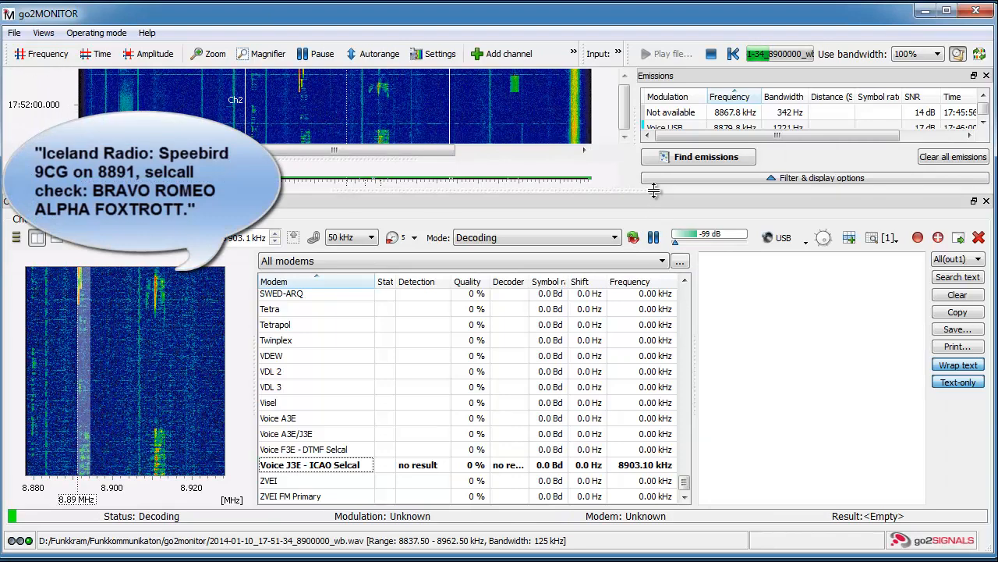